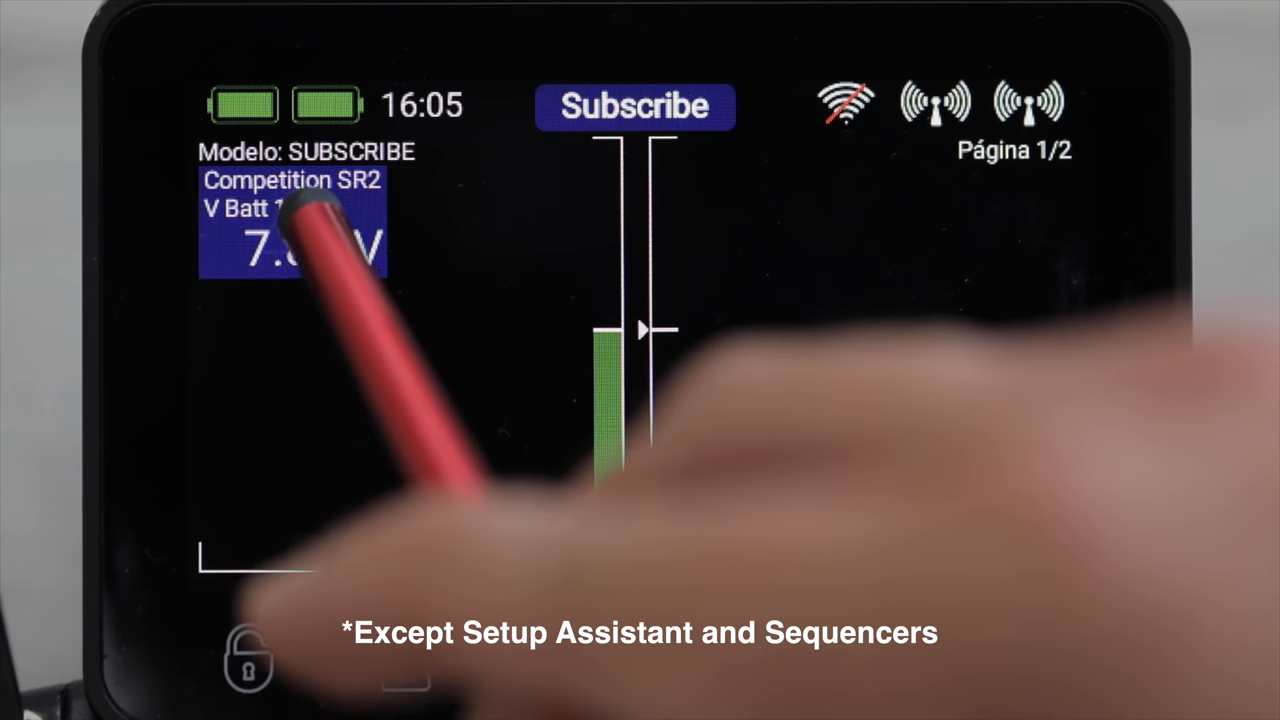
Step: Open the settings page of the Competition SR2 V Batt 1 home-screen widget
click(295, 245)
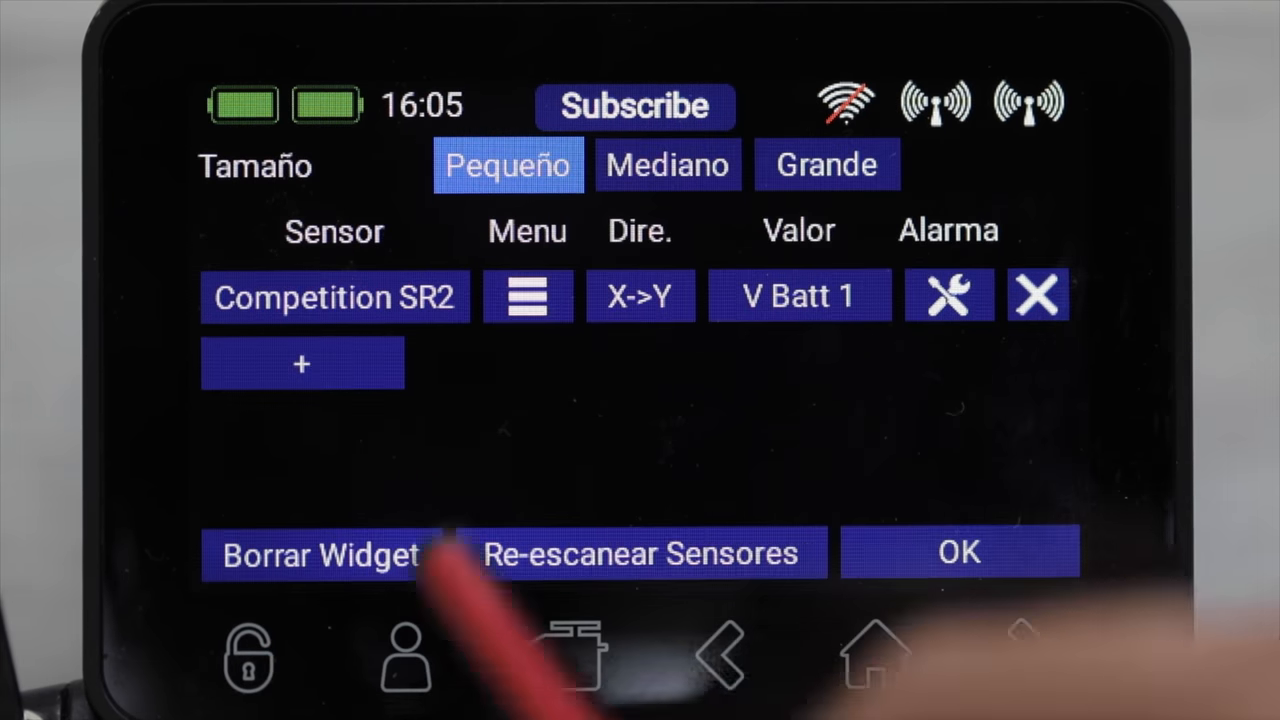